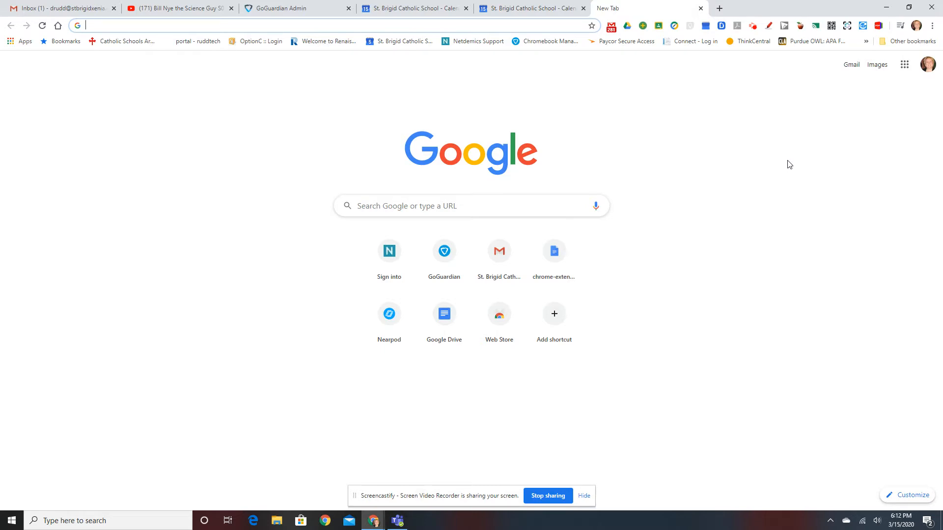
pyautogui.moveTo(648, 8)
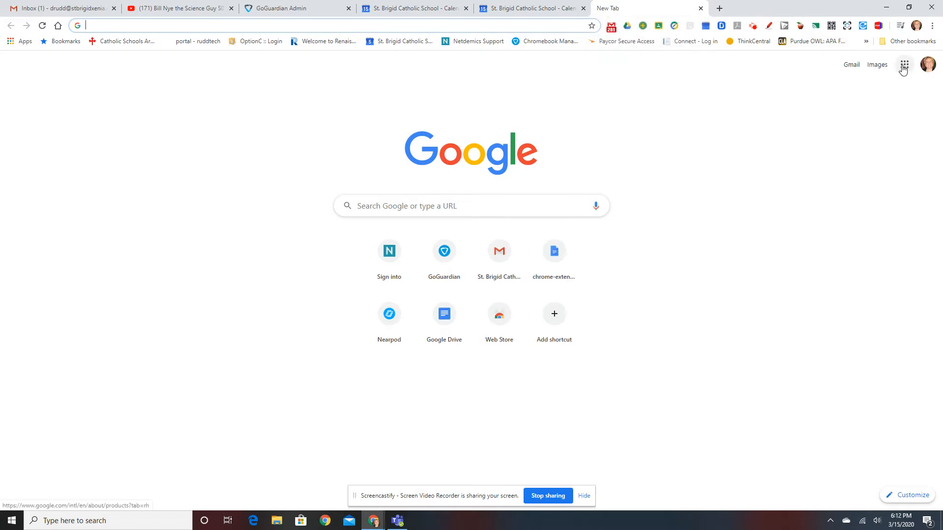
pyautogui.moveTo(904, 65)
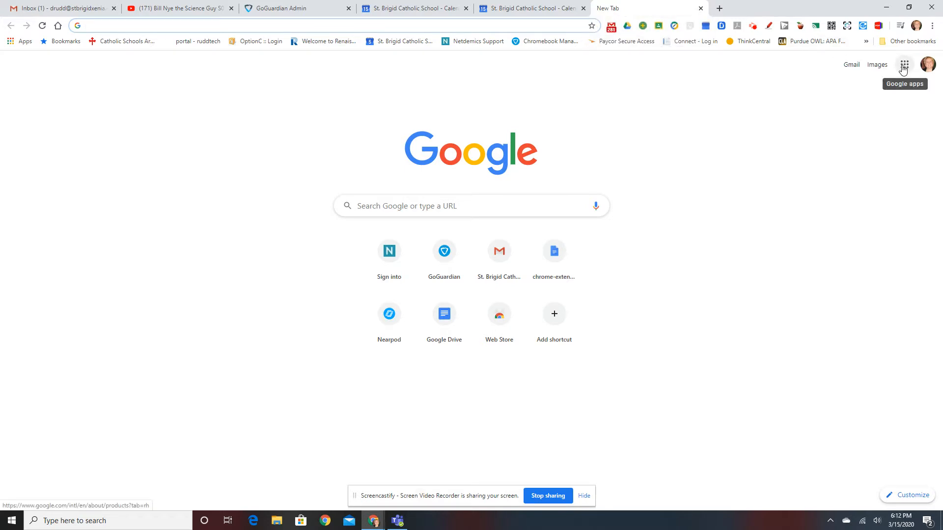
# Show the Google apps launcher listing Classroom, Meet, YouTube, Photos and Forms
pyautogui.click(904, 65)
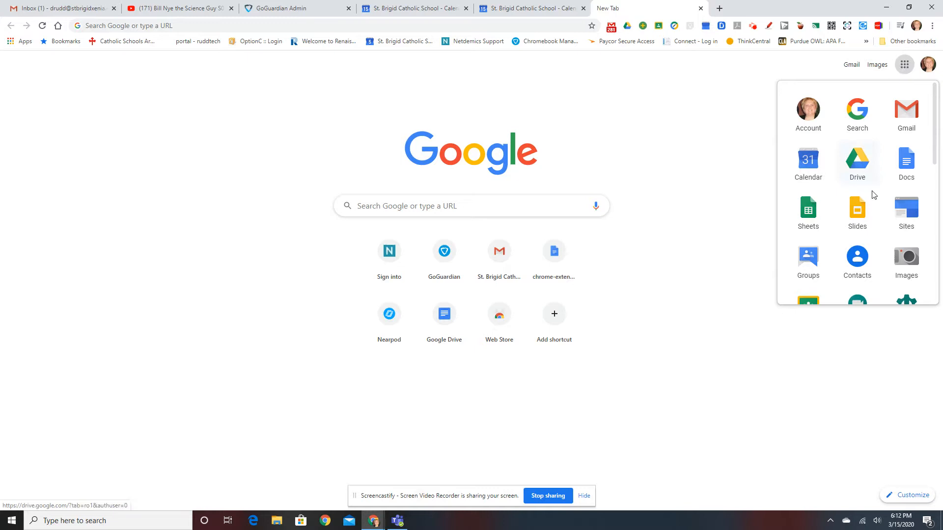
pyautogui.scroll(-3)
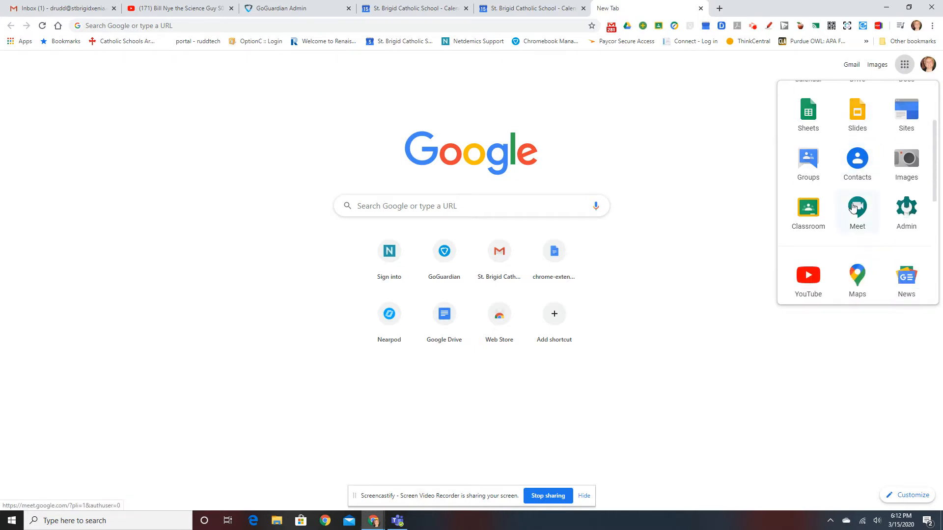
pyautogui.moveTo(865, 253)
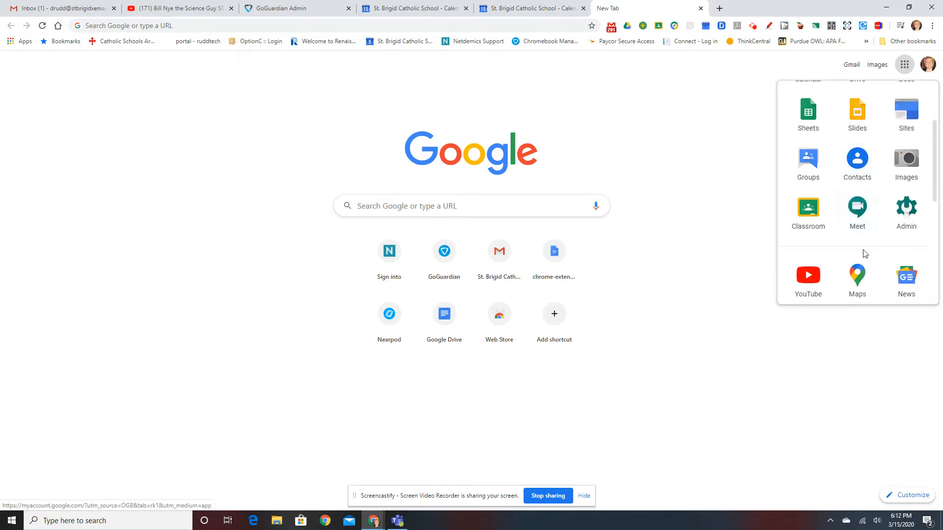
pyautogui.scroll(-3)
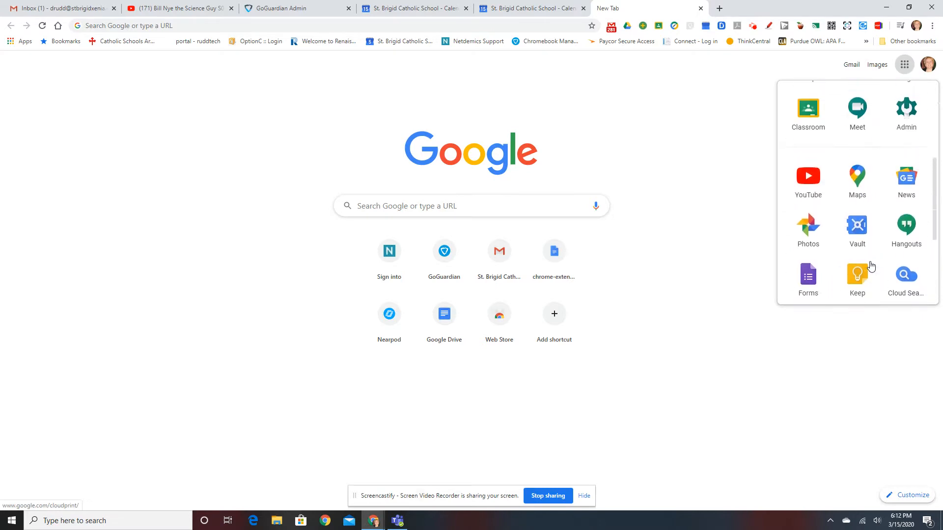
# Launch Google Meet to reach its home page with the 7th grade meeting listed
pyautogui.click(856, 111)
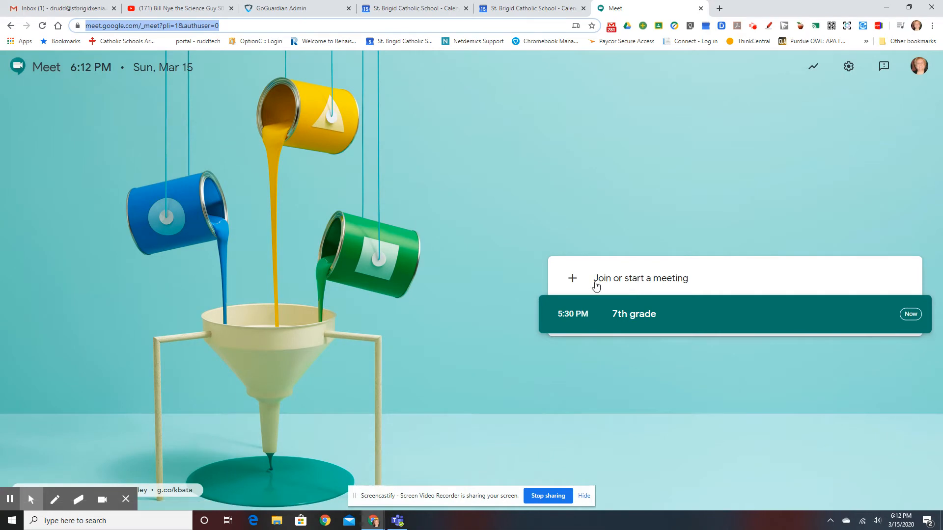
pyautogui.moveTo(572, 280)
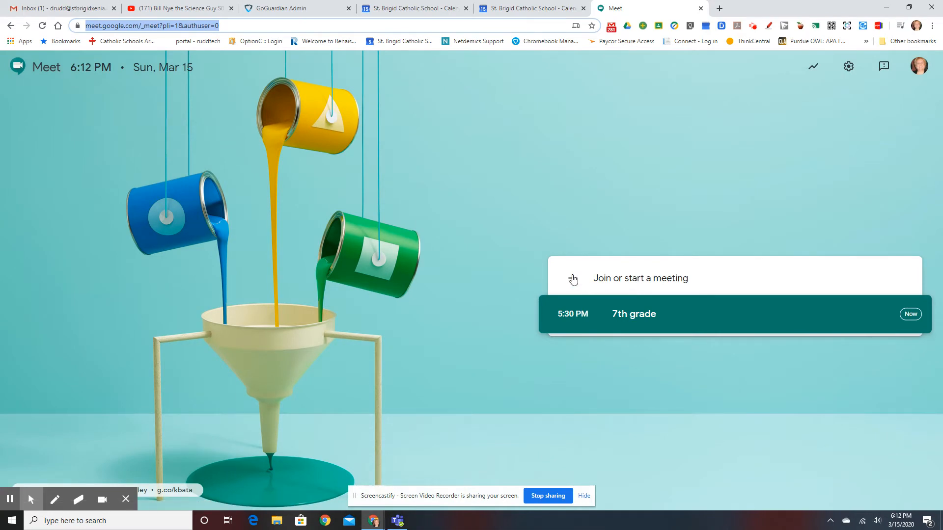
pyautogui.moveTo(678, 322)
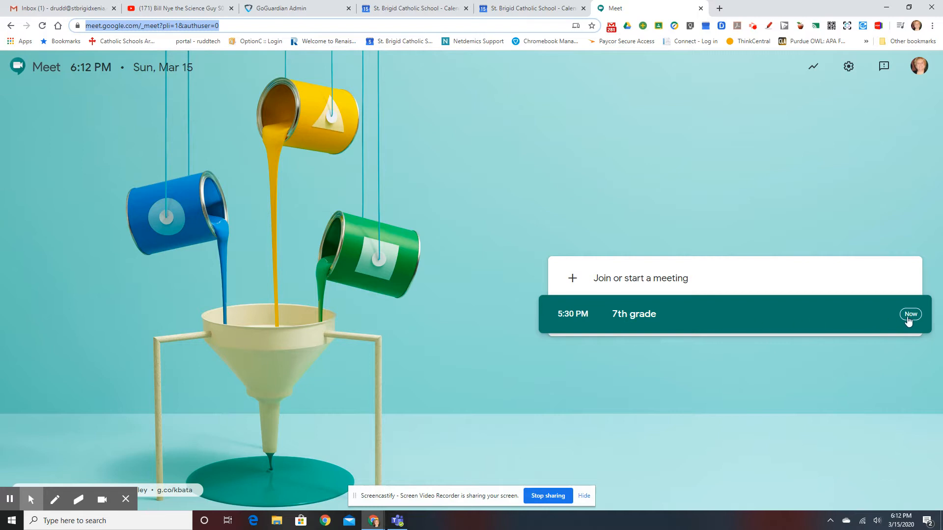
pyautogui.moveTo(718, 9)
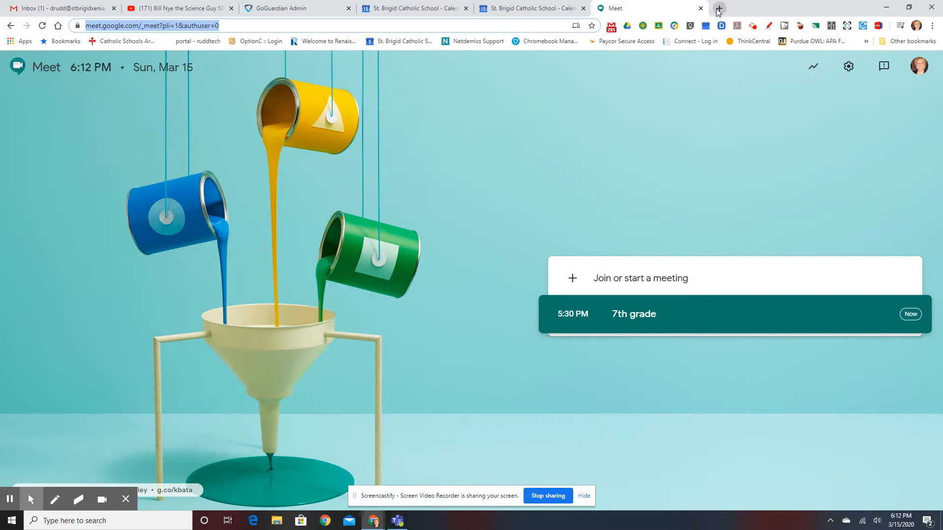
# In a new tab, create a March 16 Calendar event titled '5th grade'
pyautogui.click(717, 7)
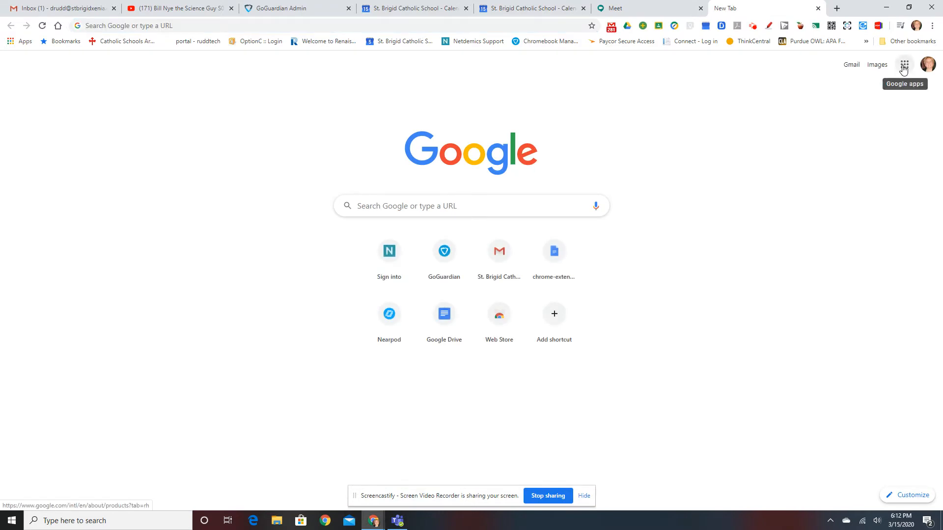
pyautogui.click(904, 64)
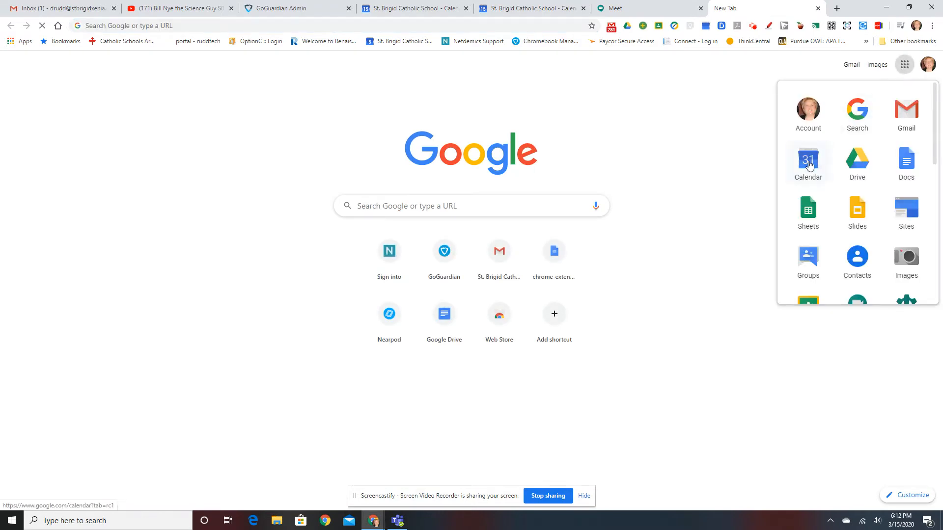
pyautogui.click(807, 160)
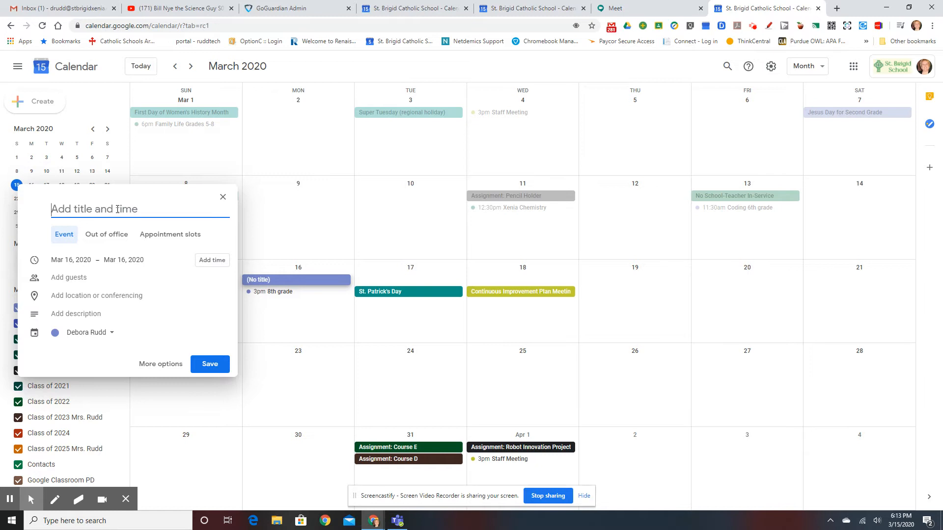
pyautogui.write('5th grade')
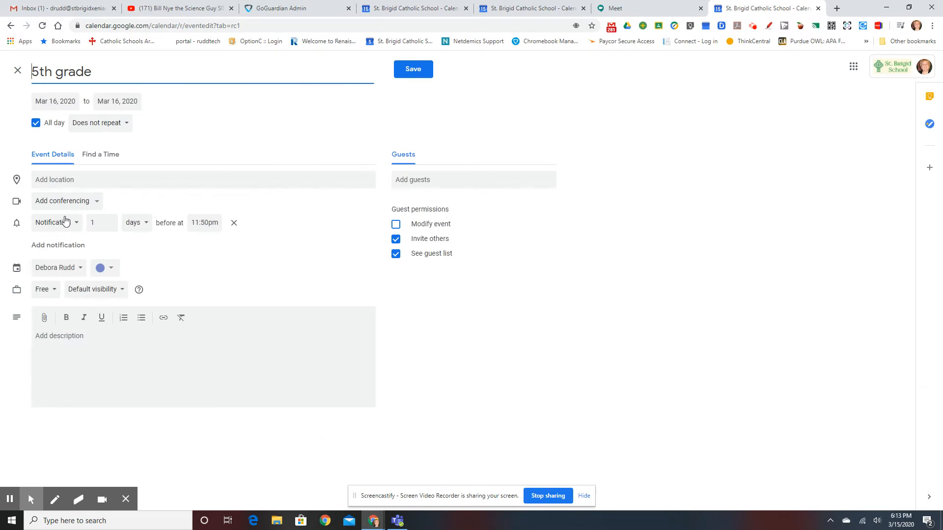
# Attach a Hangouts Meet video link to the 5th grade event
pyautogui.click(63, 200)
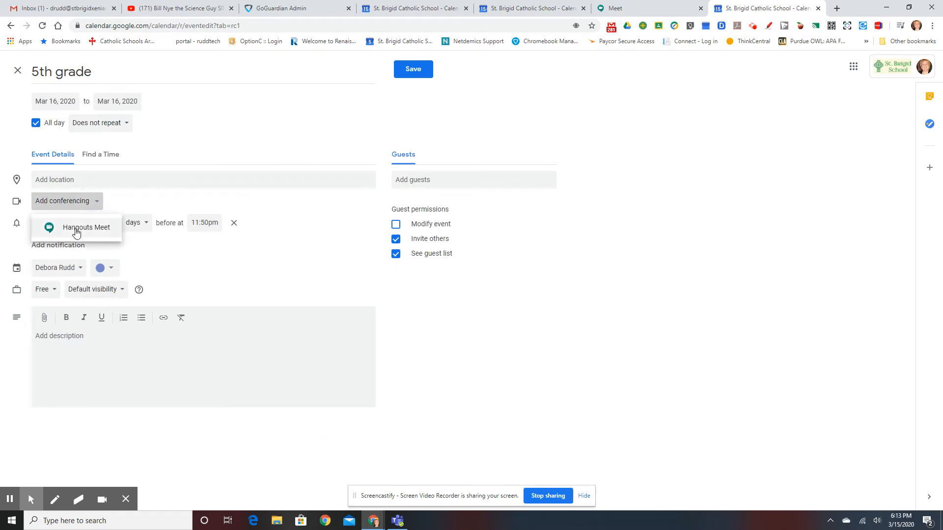
pyautogui.click(87, 227)
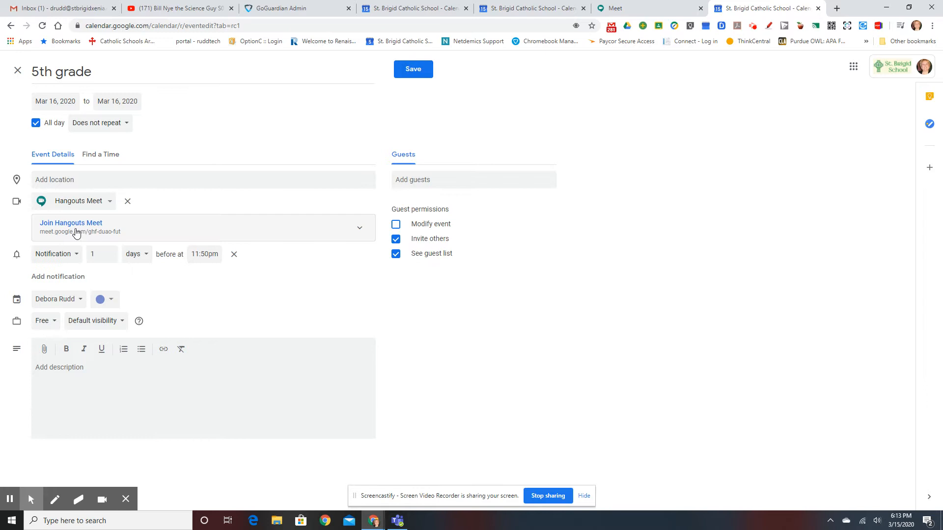
pyautogui.moveTo(95, 160)
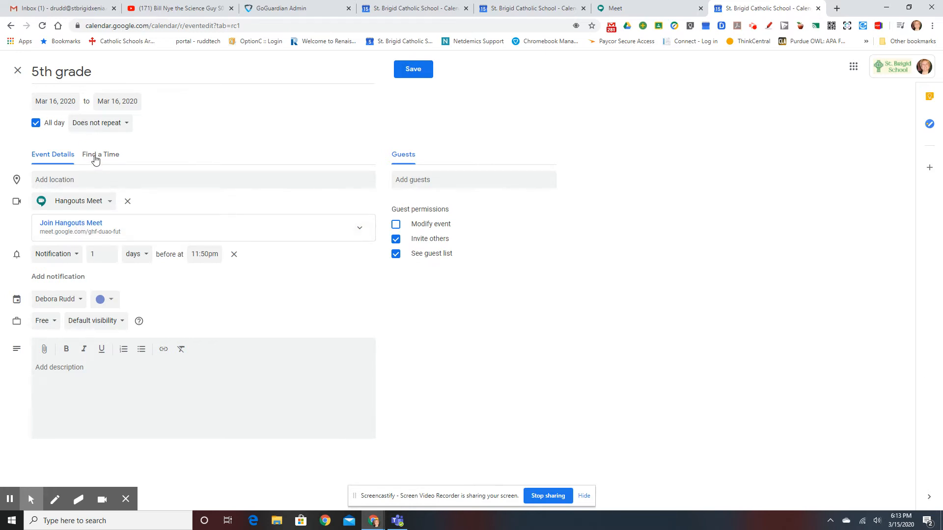
pyautogui.click(100, 154)
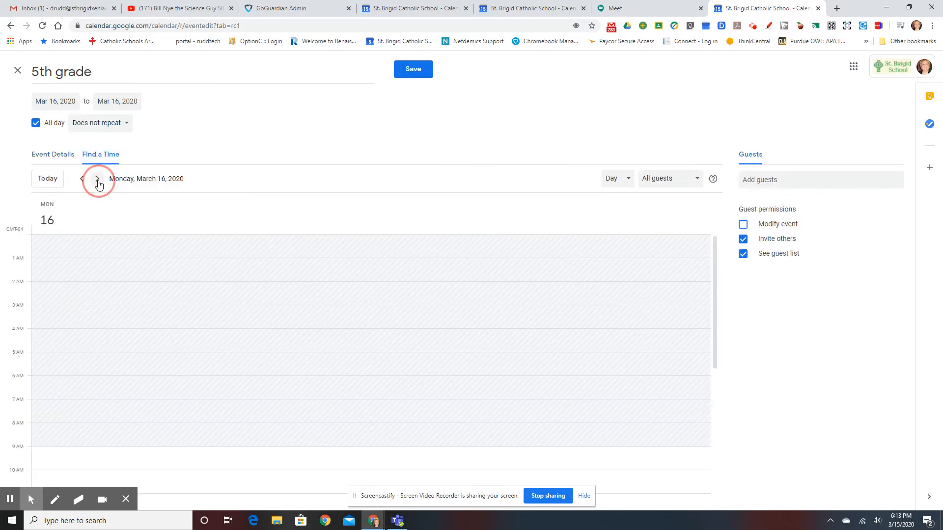
# Schedule the event for March 17 at 9:30–10:30am and save it
pyautogui.click(97, 179)
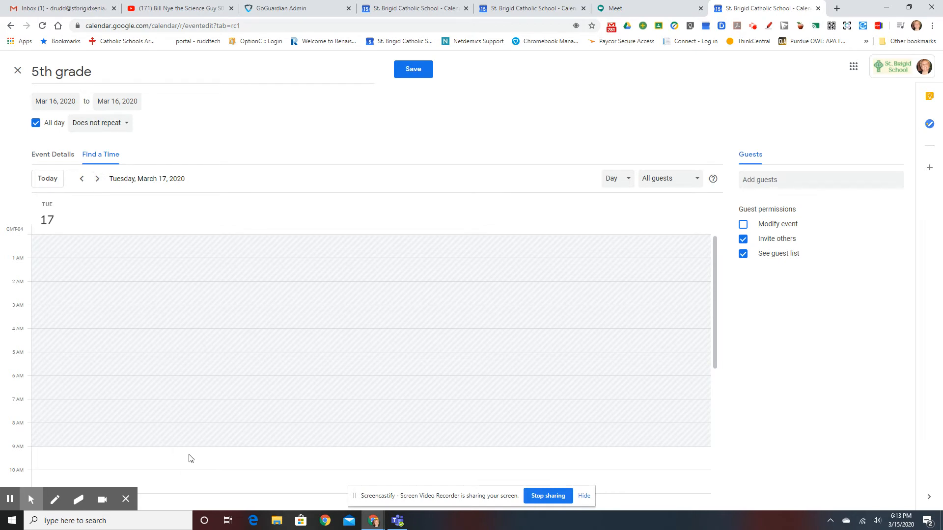
pyautogui.click(35, 123)
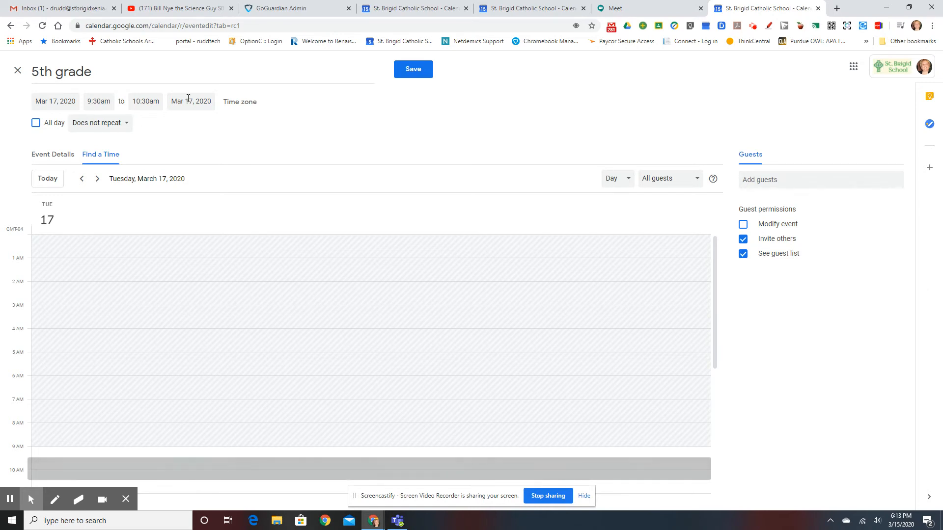
pyautogui.click(413, 69)
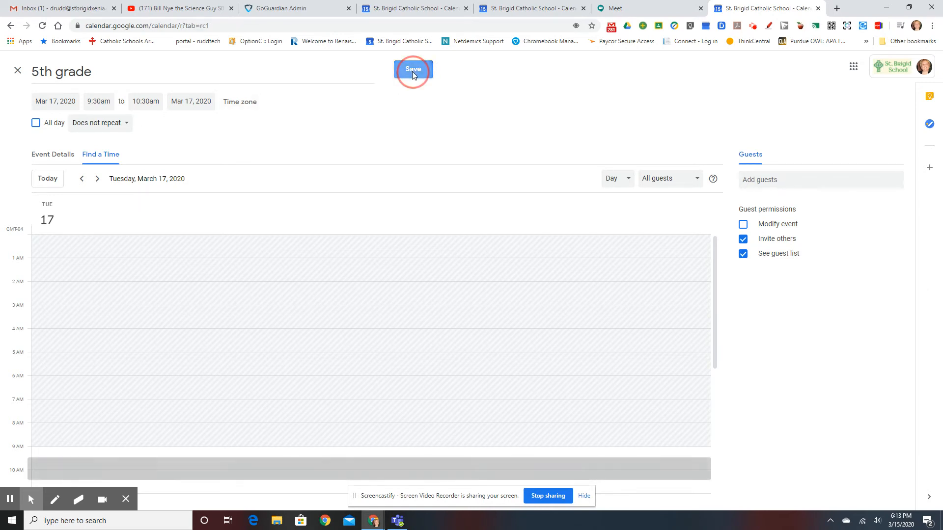
pyautogui.click(413, 69)
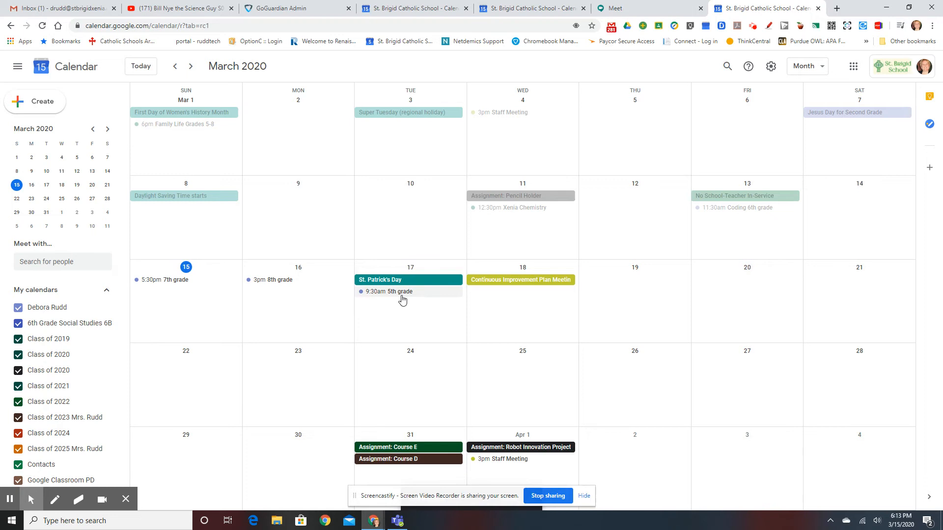
# From the Meet tab, reach the pre-join screen of the 7th grade meeting
pyautogui.click(626, 8)
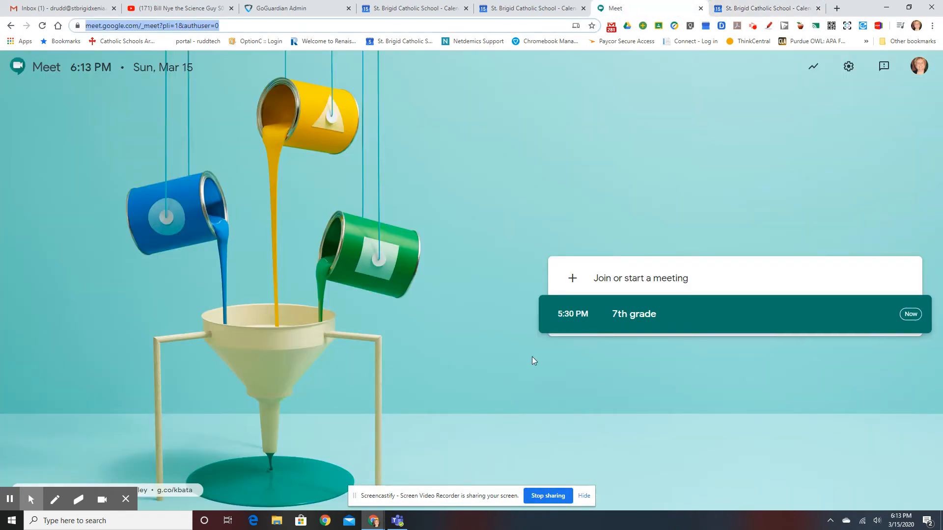
pyautogui.moveTo(661, 314)
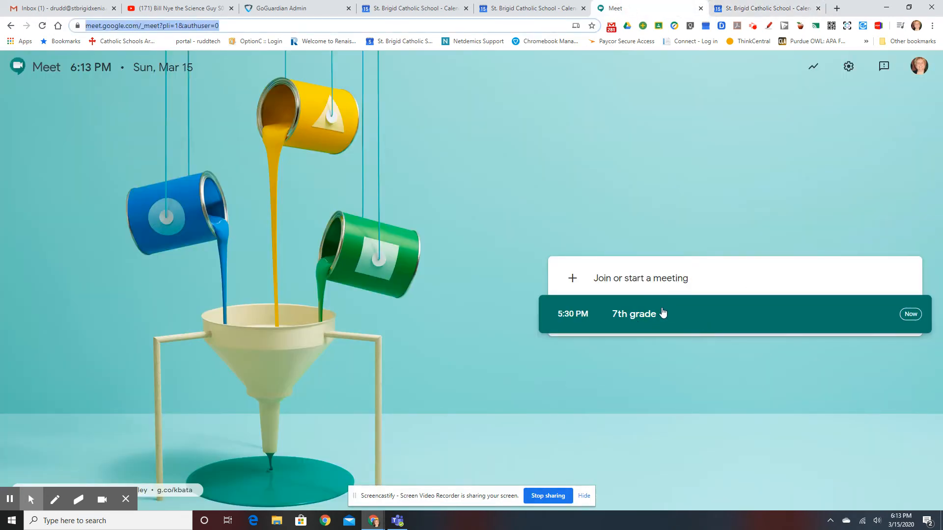
pyautogui.moveTo(732, 325)
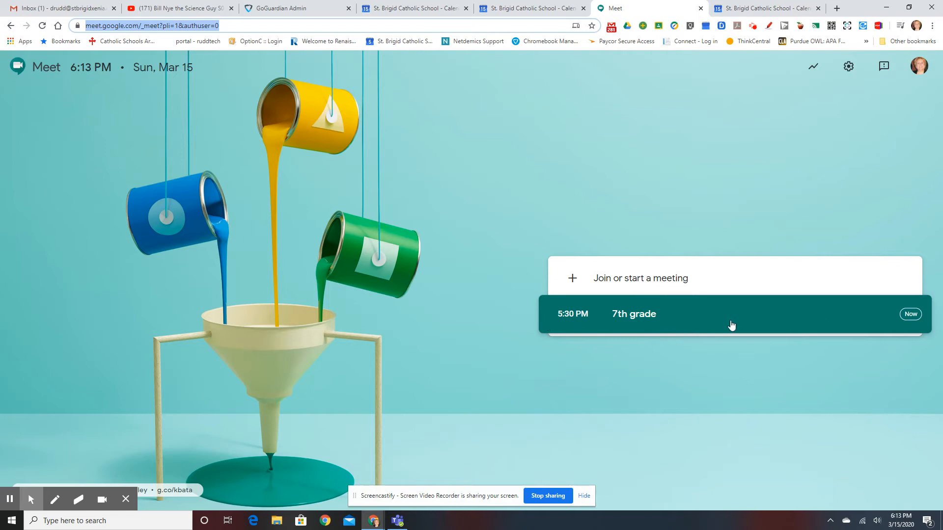
pyautogui.click(910, 314)
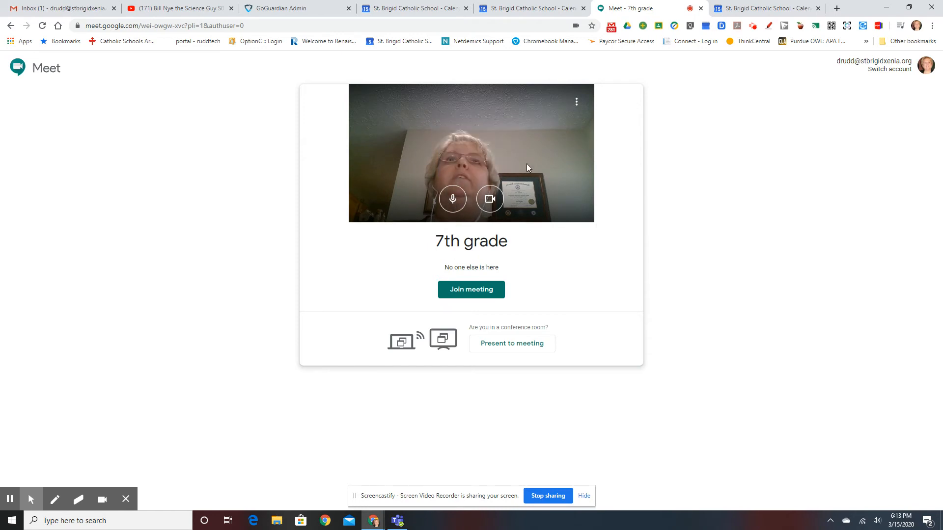
pyautogui.moveTo(383, 150)
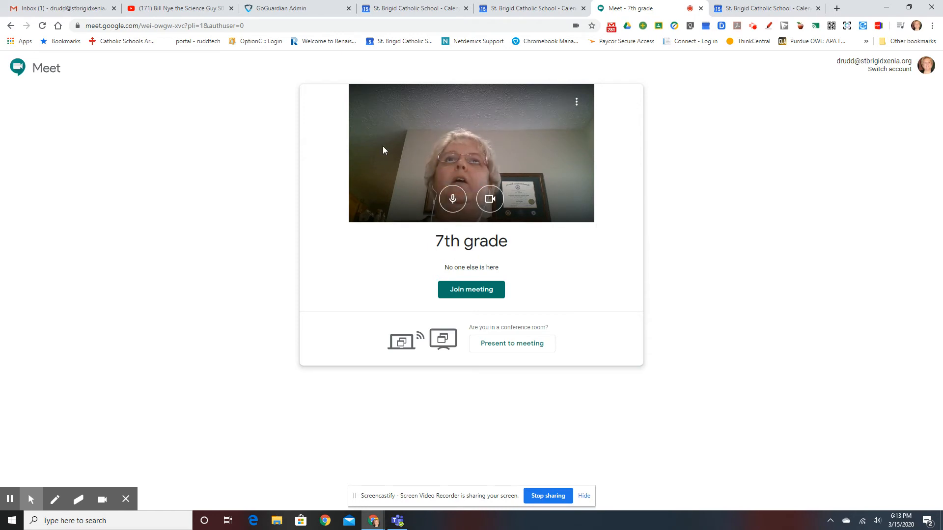
pyautogui.moveTo(508, 327)
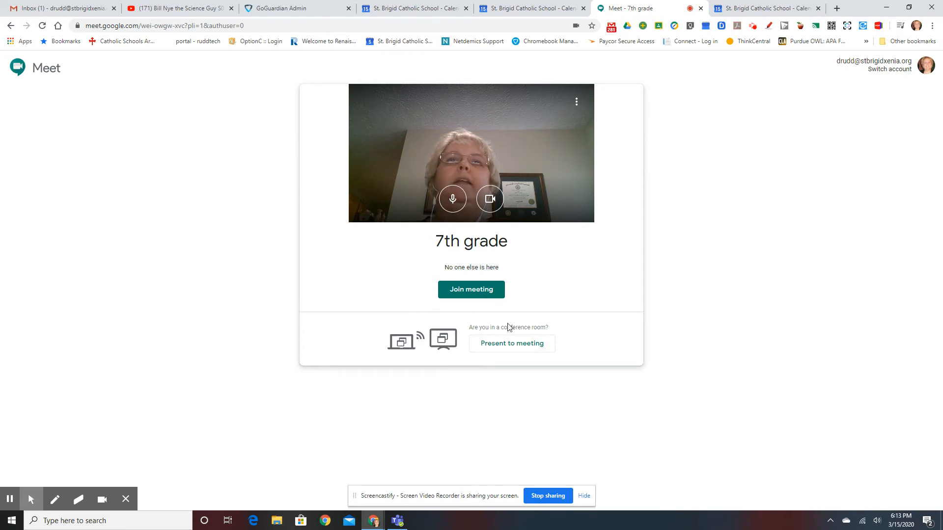
# Join the 7th grade meeting and start recording with consent accepted
pyautogui.click(470, 289)
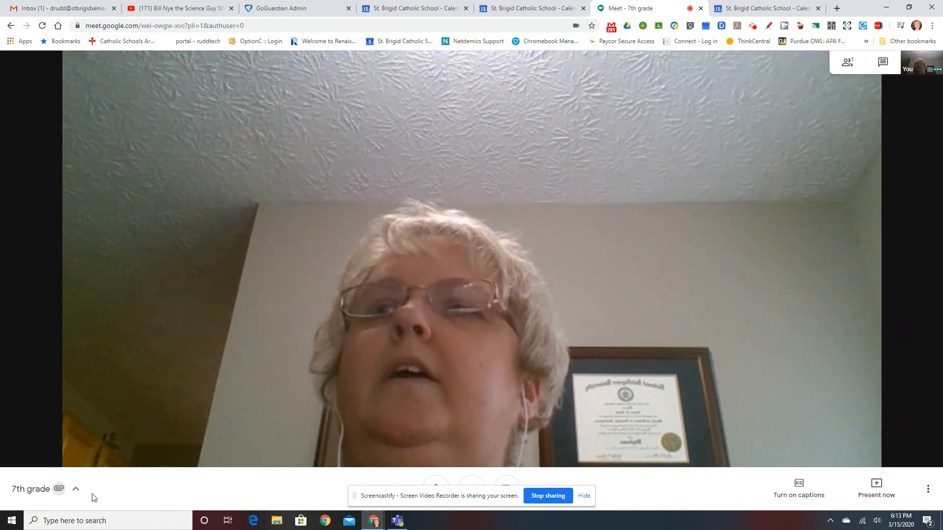
pyautogui.moveTo(810, 499)
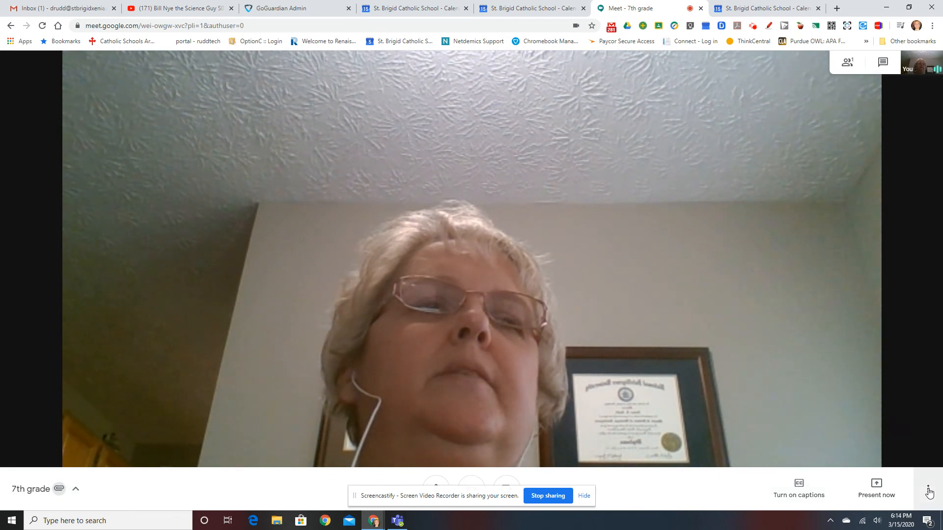
pyautogui.click(930, 488)
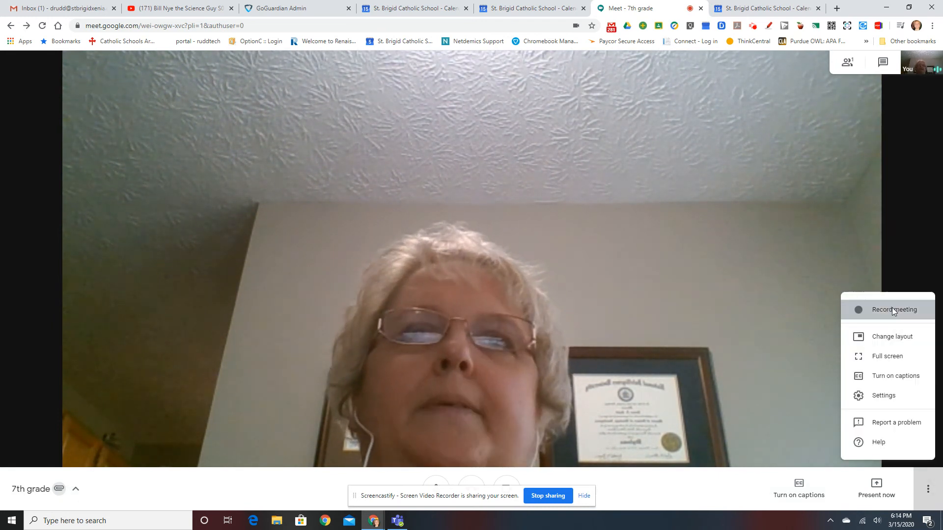
pyautogui.click(892, 310)
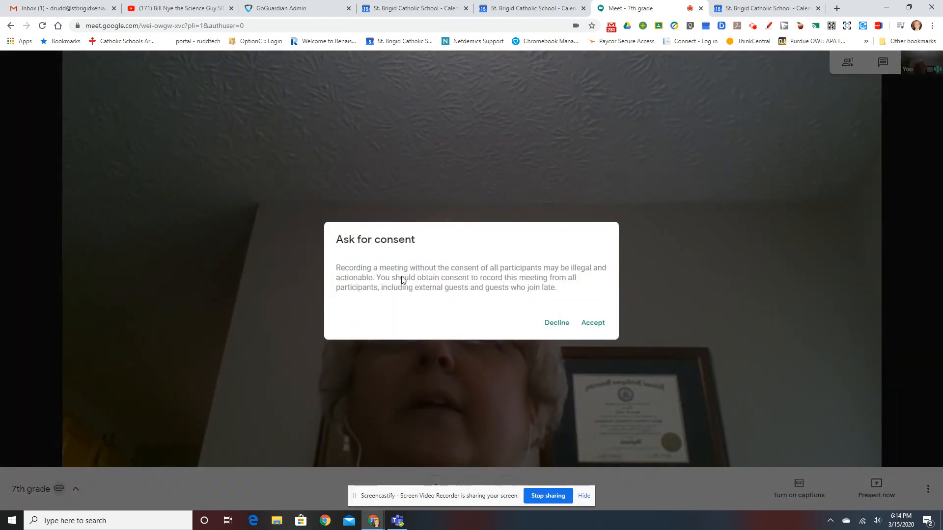
pyautogui.click(591, 322)
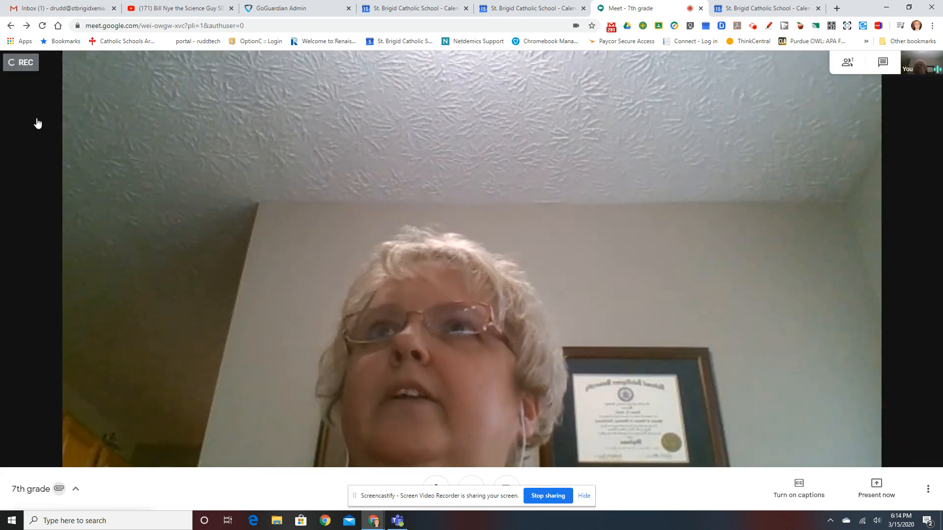
pyautogui.click(20, 62)
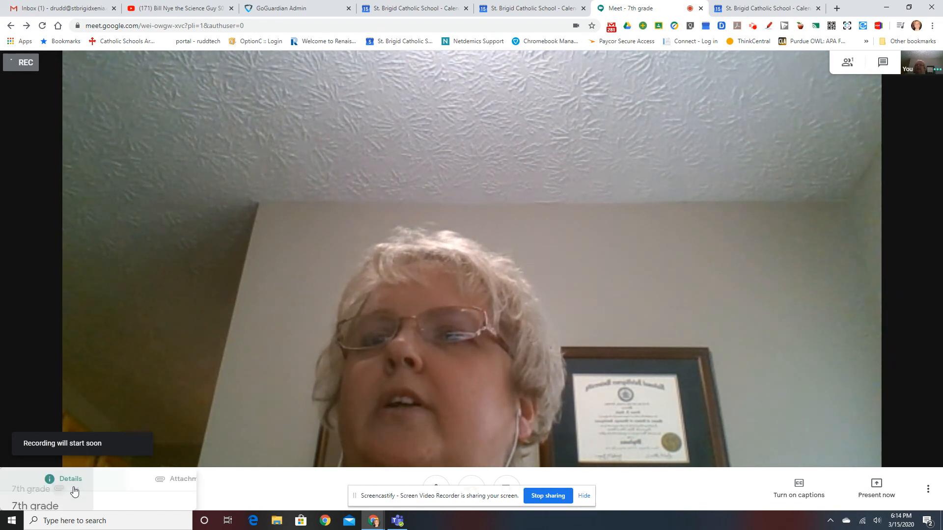
pyautogui.click(71, 478)
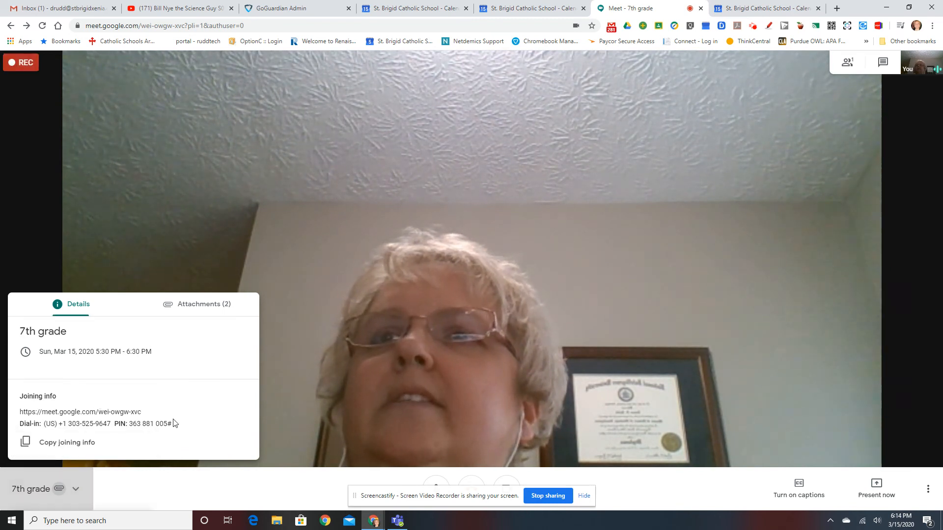
pyautogui.moveTo(162, 411)
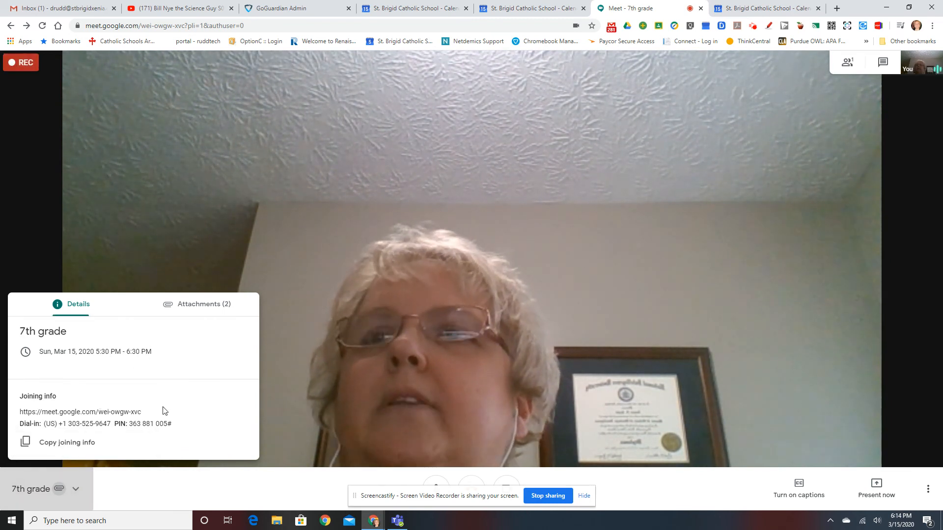
pyautogui.moveTo(238, 476)
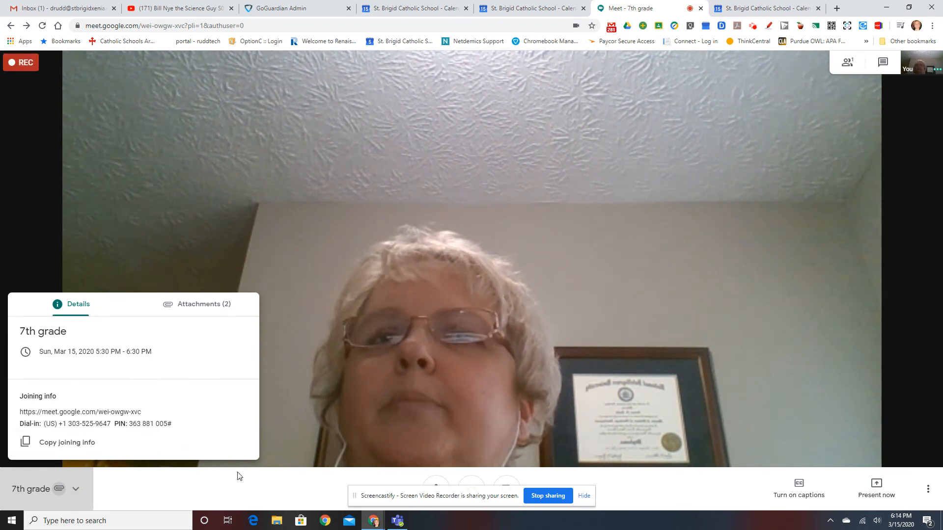
pyautogui.click(75, 489)
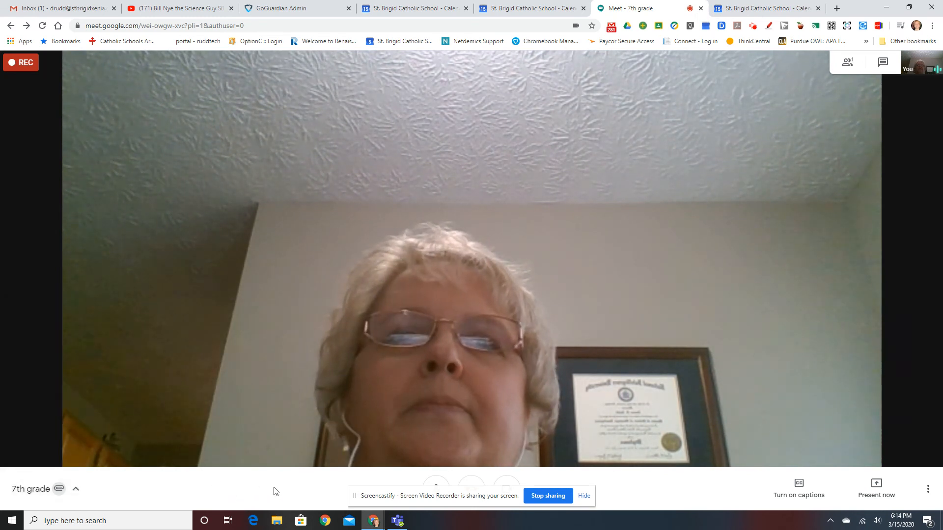
pyautogui.moveTo(773, 351)
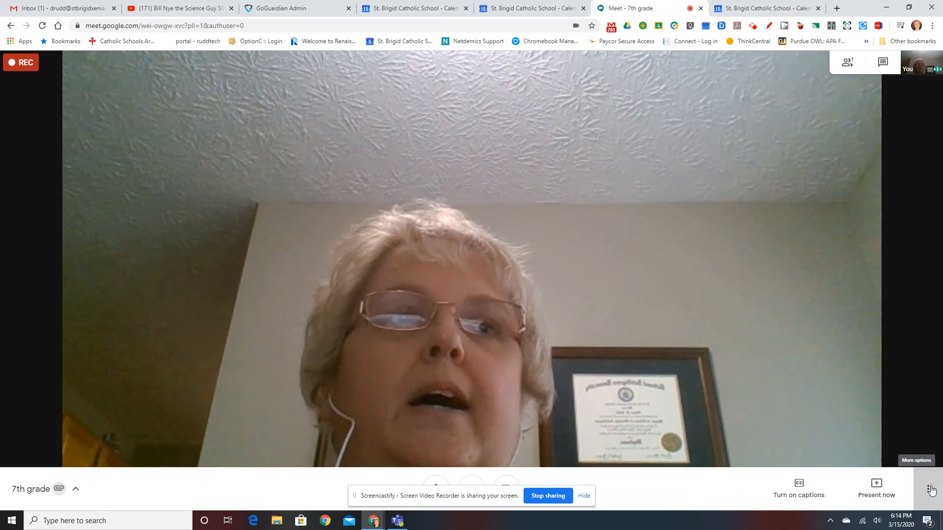
# Stop the meeting recording and confirm, saving it to Drive
pyautogui.click(929, 488)
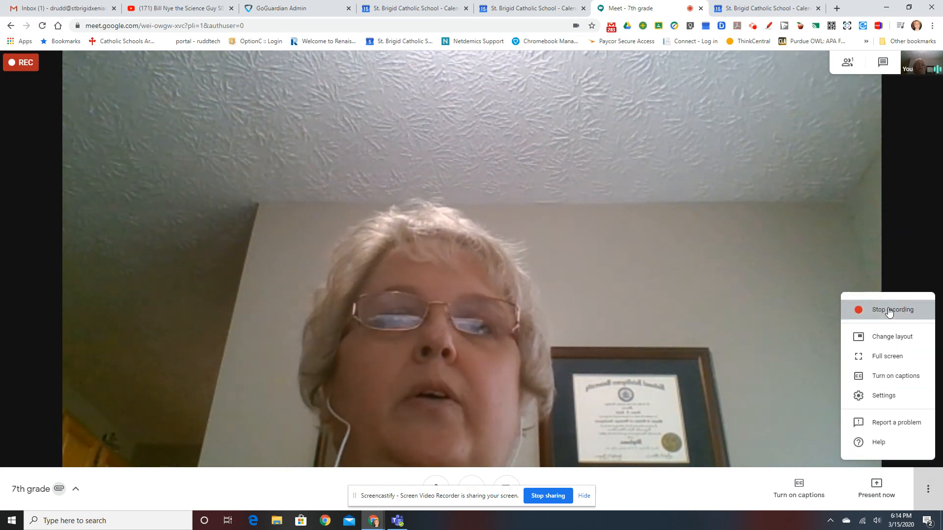
pyautogui.click(896, 310)
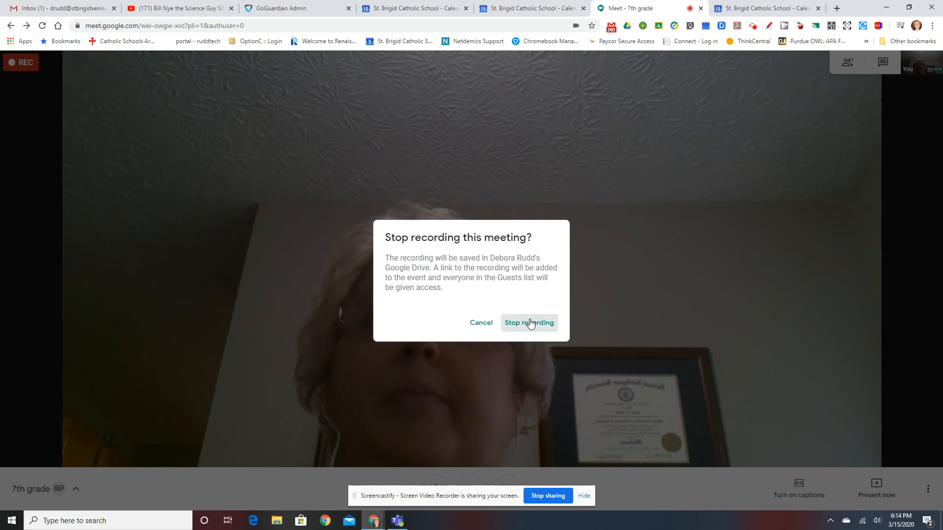
pyautogui.click(528, 323)
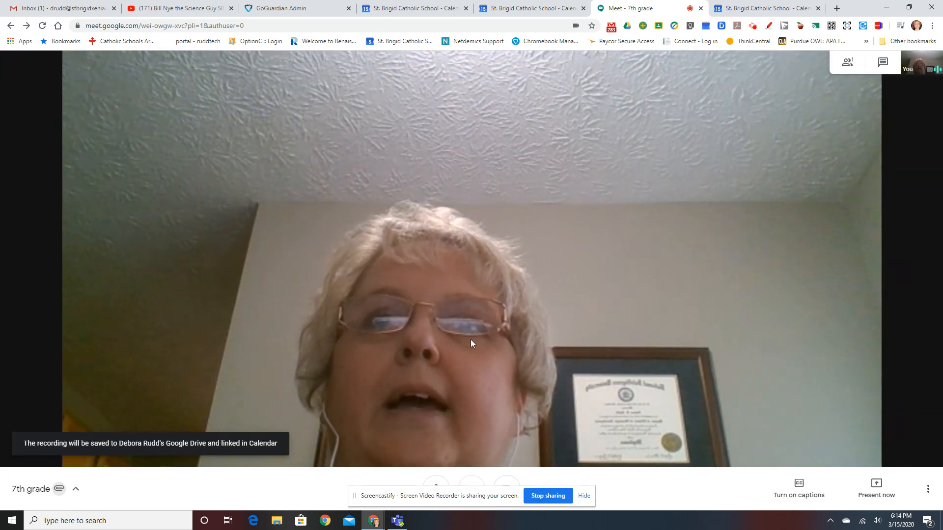